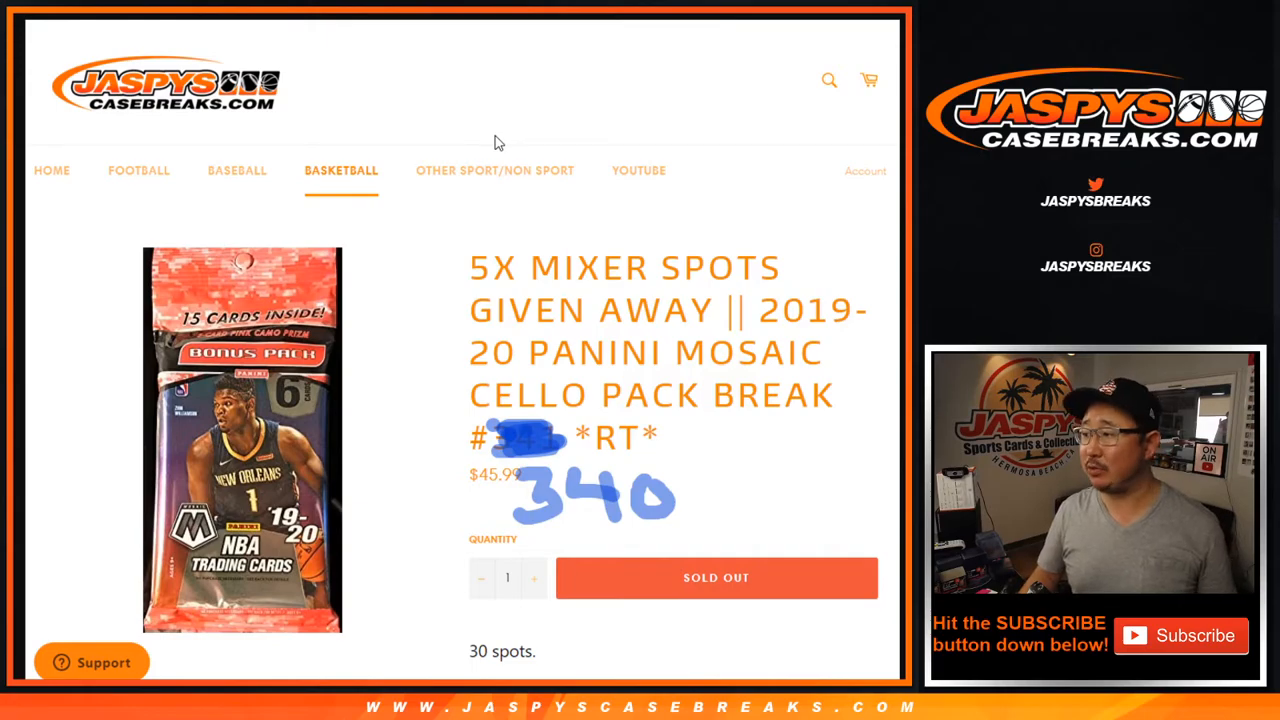
pyautogui.moveTo(571, 13)
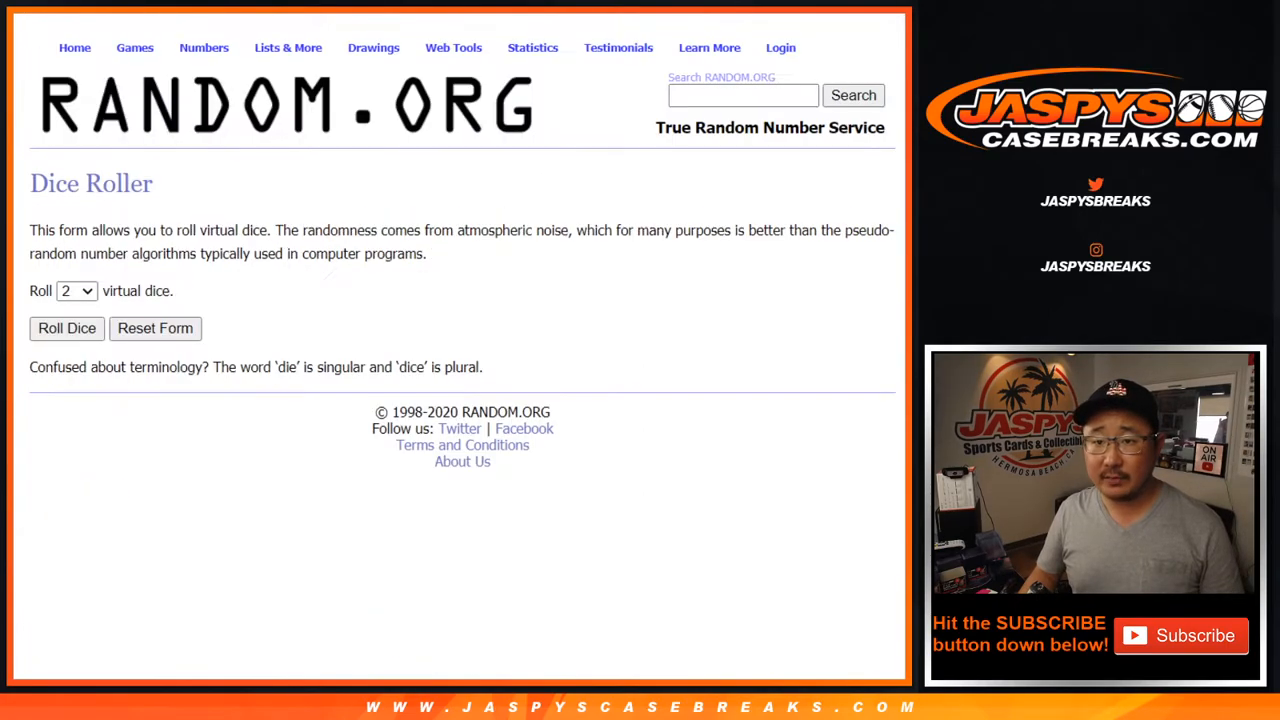
# Step: Shuffle the 30 participant names twice in Random.org's List Randomizer
pyautogui.click(66, 328)
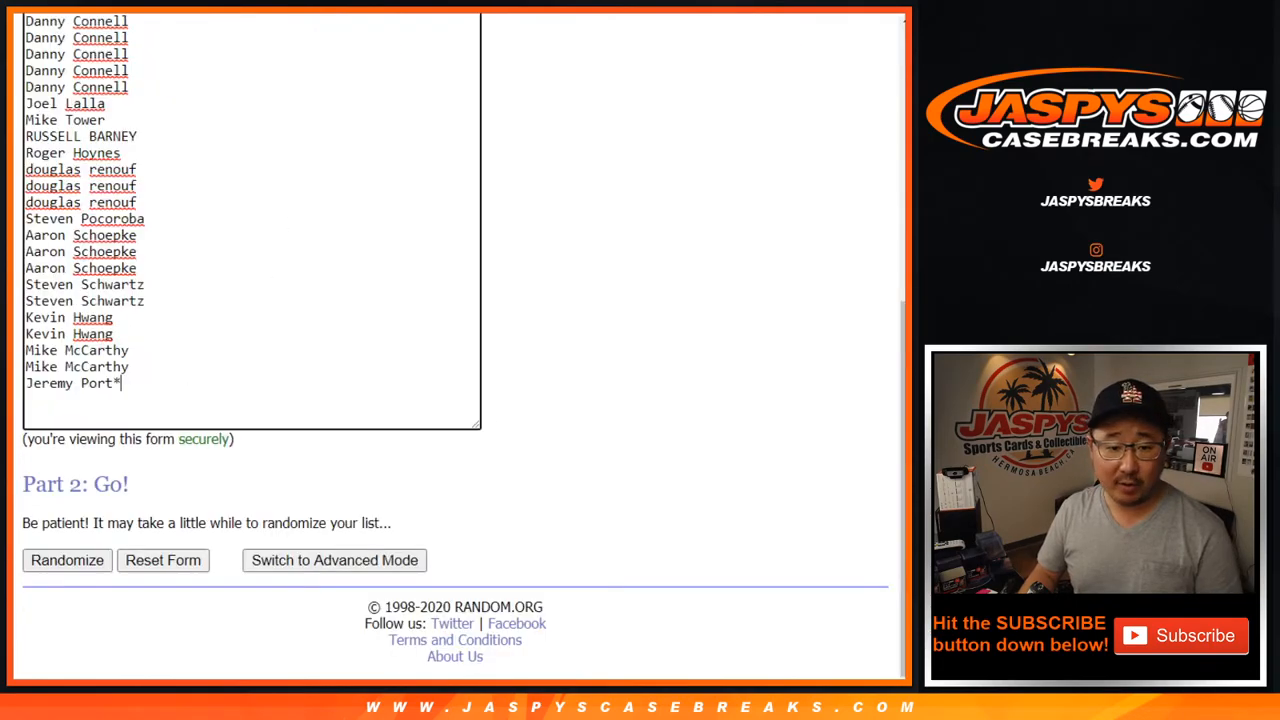
pyautogui.click(67, 560)
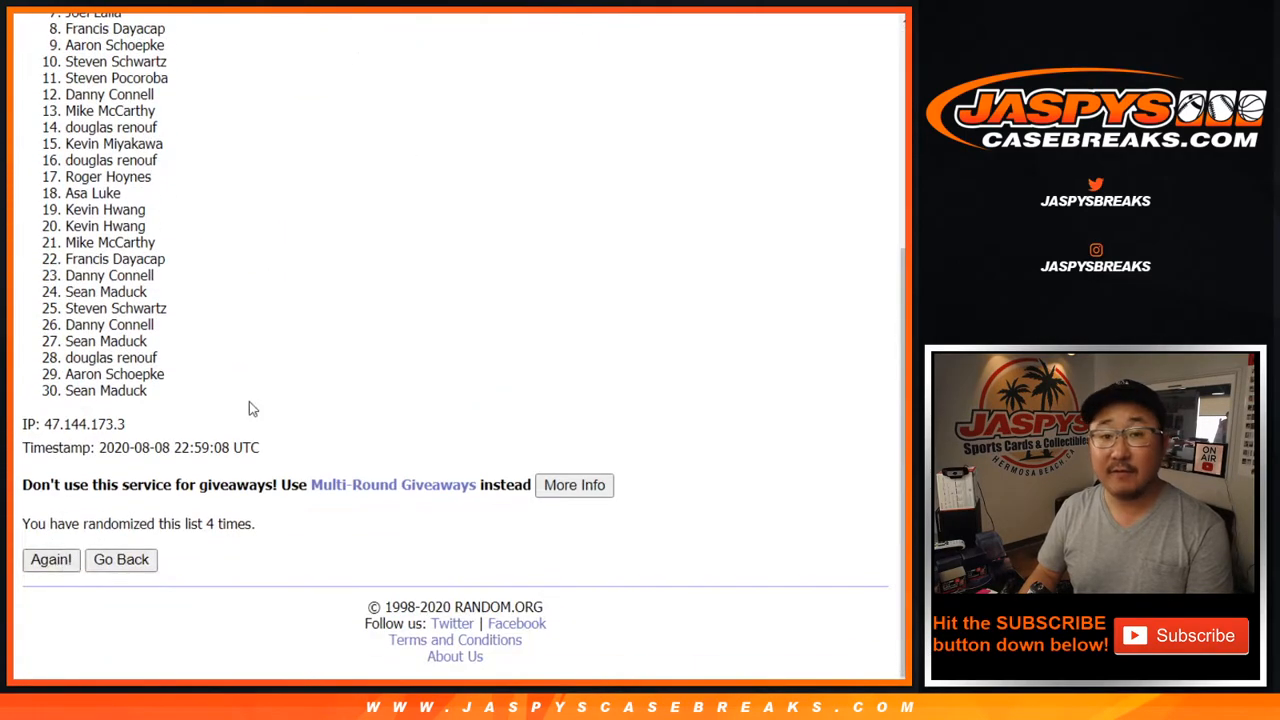
pyautogui.click(50, 559)
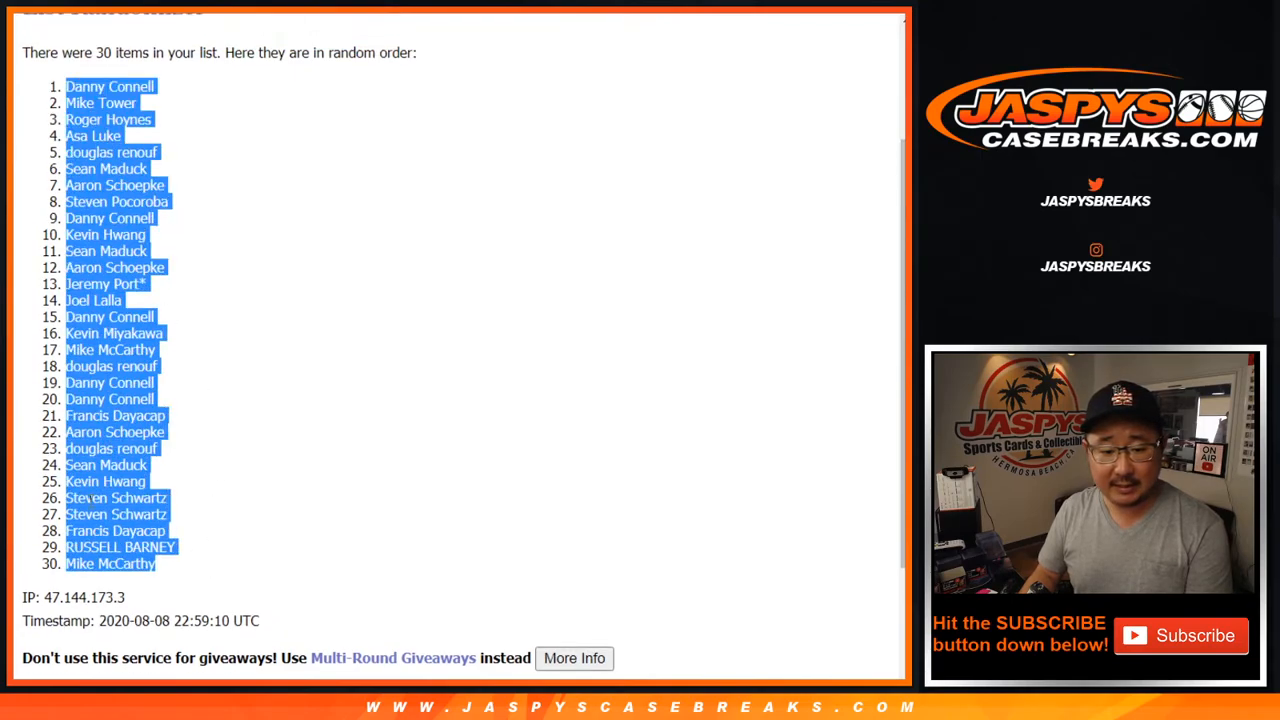
pyautogui.scroll(-3)
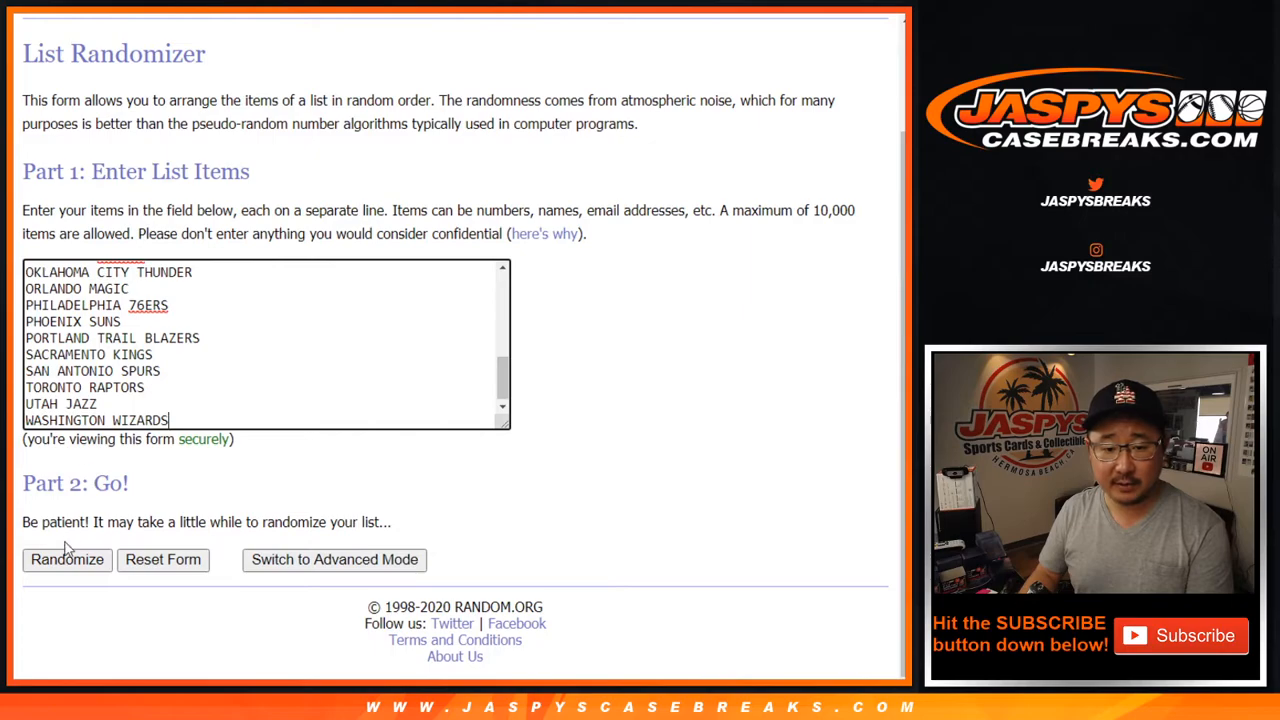
# Step: Randomize the 30 NBA teams and select the shuffled team list for copying
pyautogui.click(66, 559)
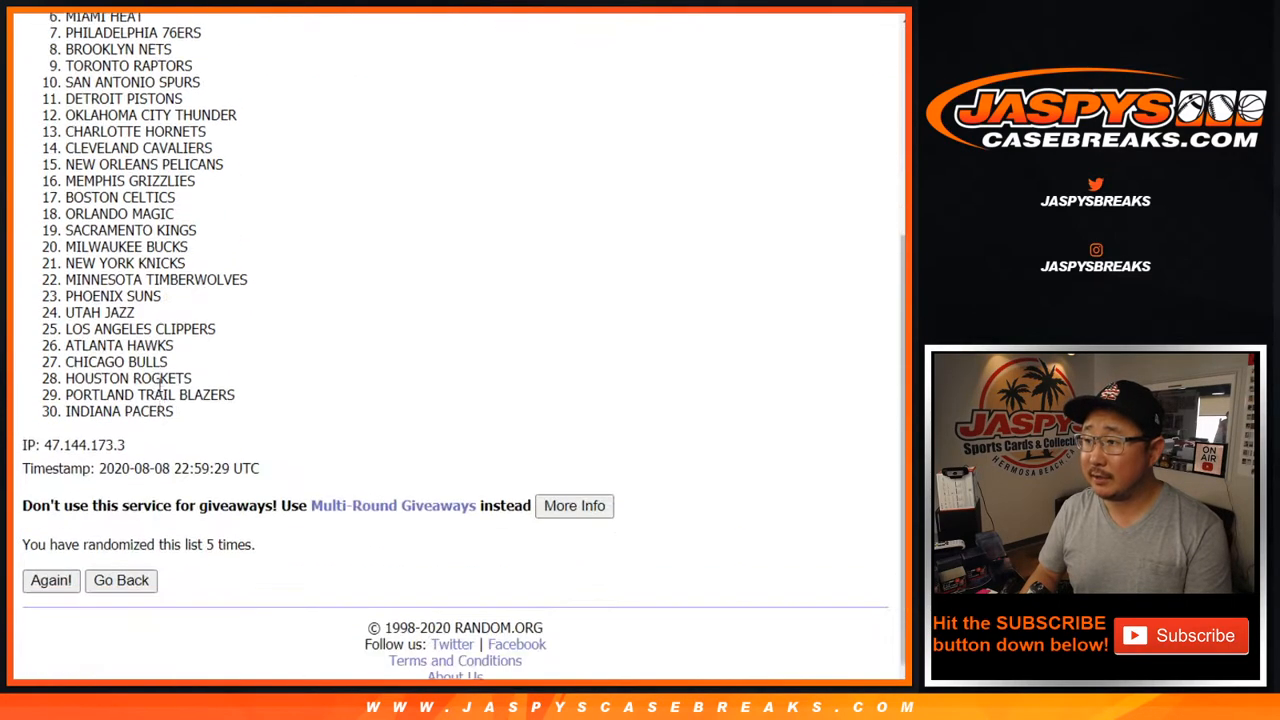
pyautogui.scroll(3)
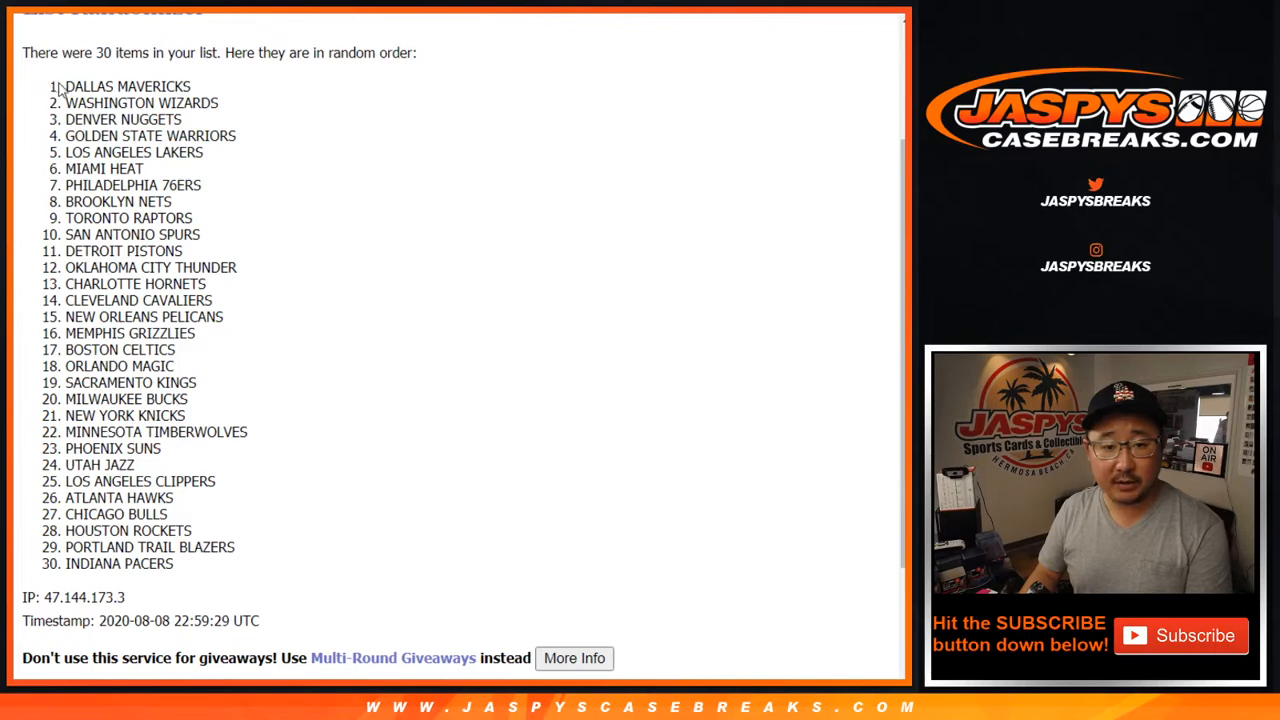
pyautogui.moveTo(66, 86); pyautogui.dragTo(140, 563)
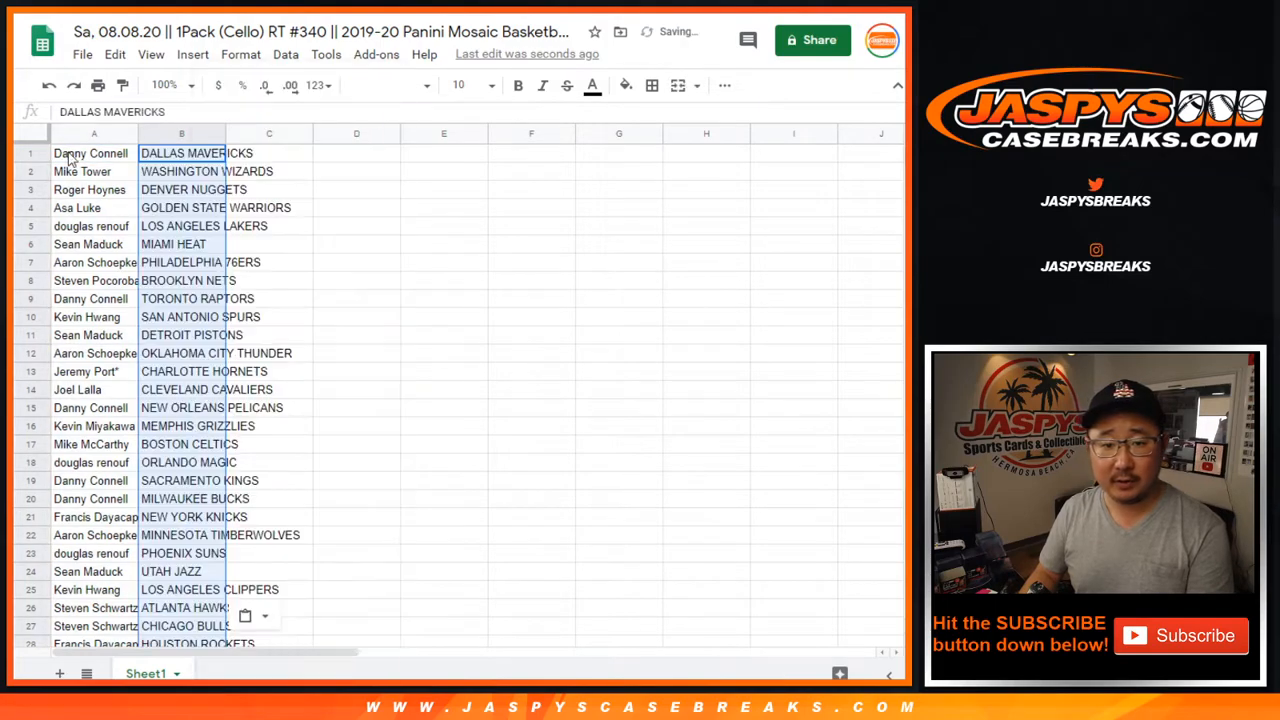
# Step: Set the whole sheet to Helvetica Neue, size 12
pyautogui.click(385, 85)
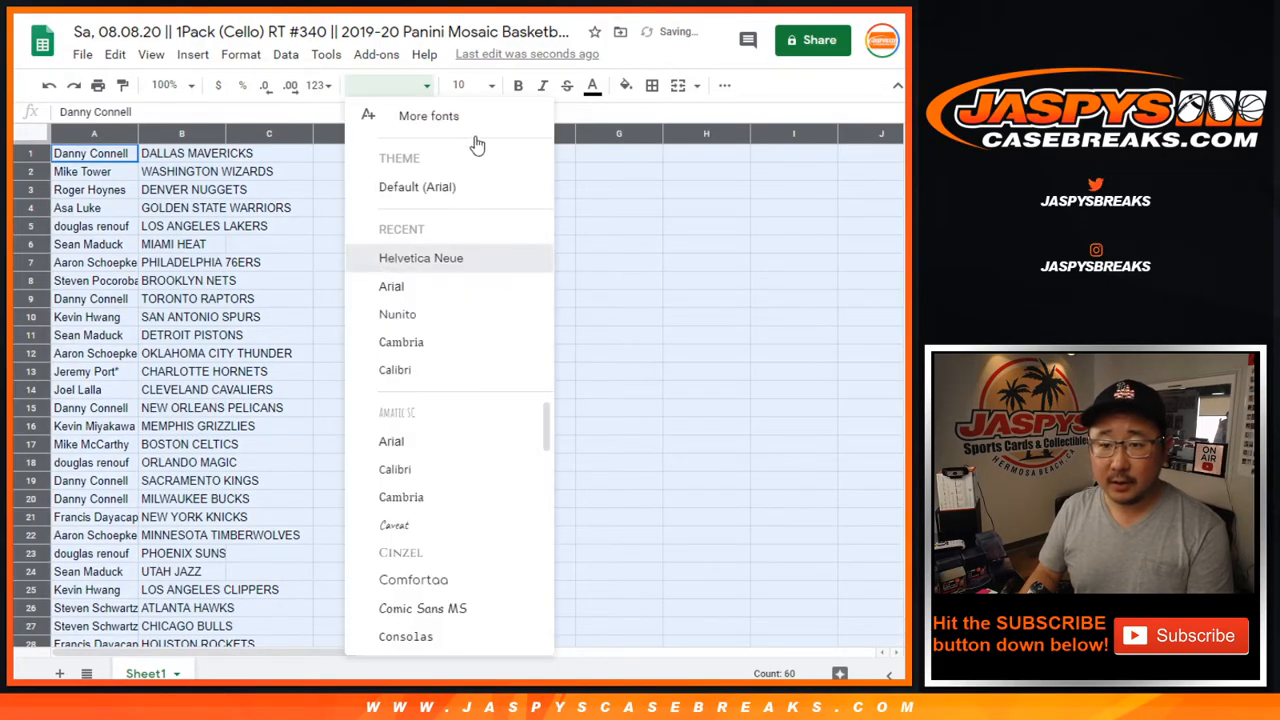
pyautogui.click(463, 84)
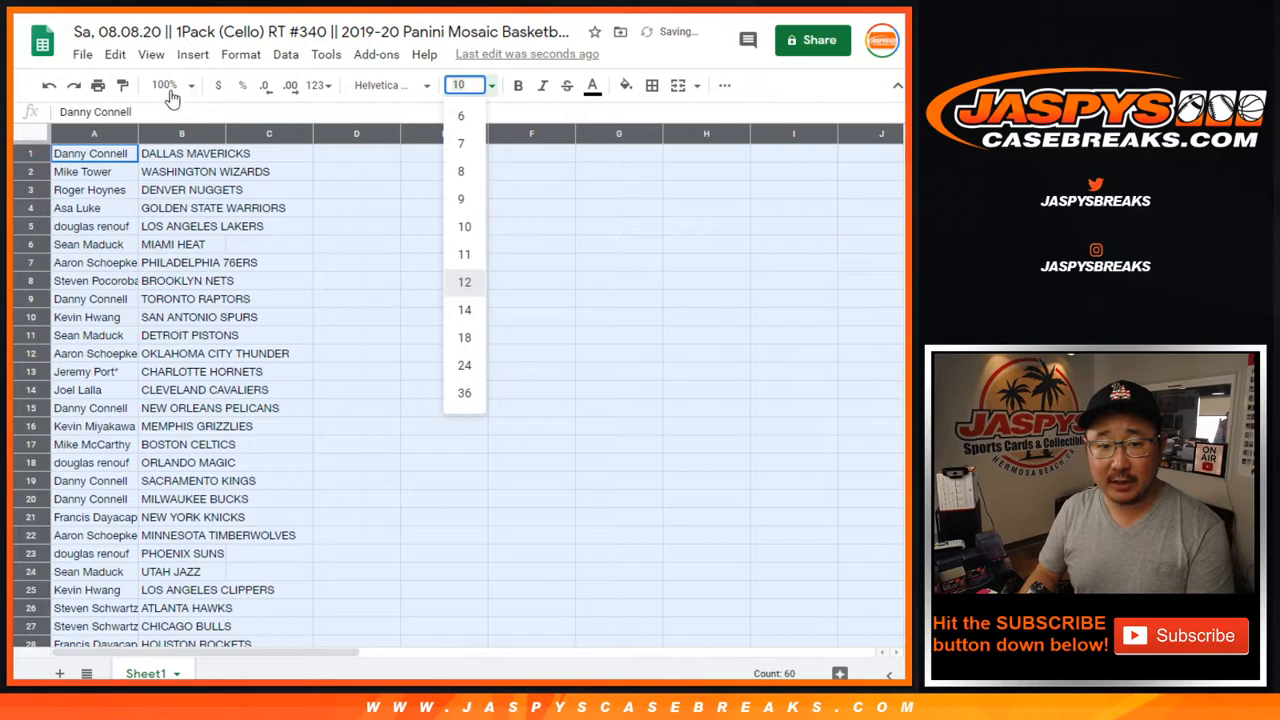
pyautogui.click(464, 281)
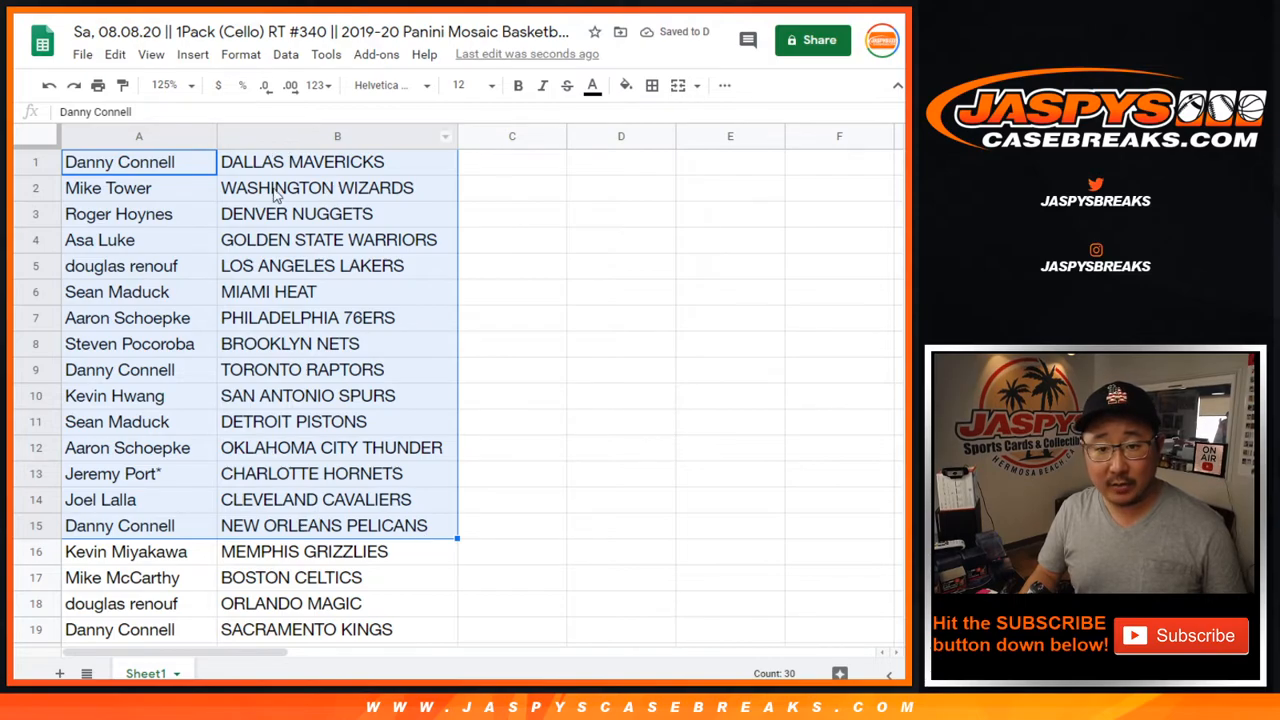
pyautogui.moveTo(283, 365)
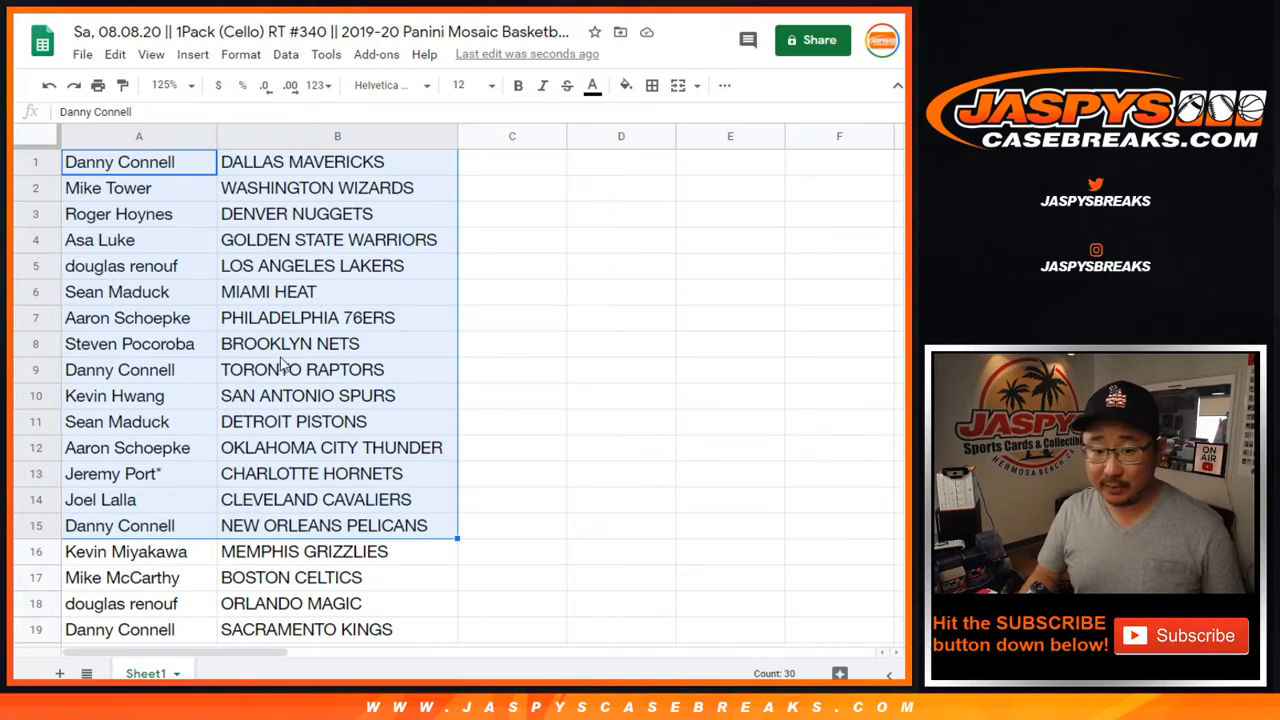
# Step: Sort the name–team table alphabetically by team in column B, A to Z
pyautogui.scroll(-3)
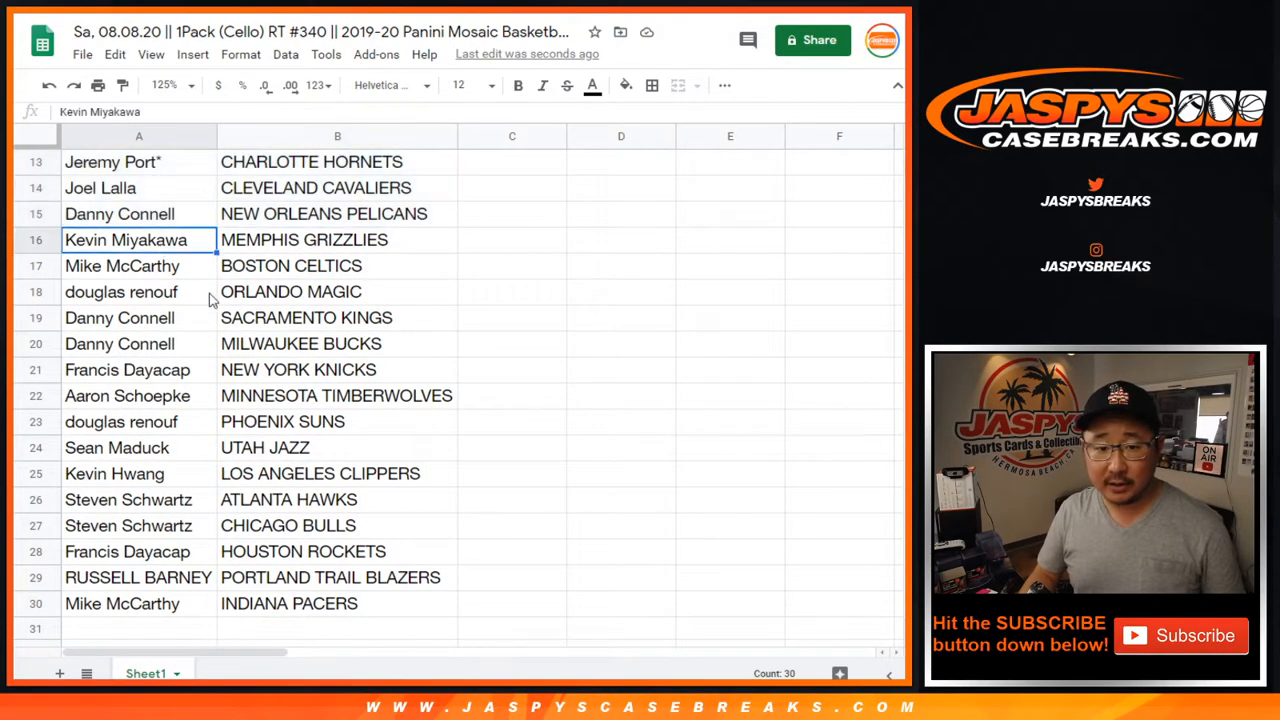
pyautogui.moveTo(337, 239); pyautogui.dragTo(337, 603)
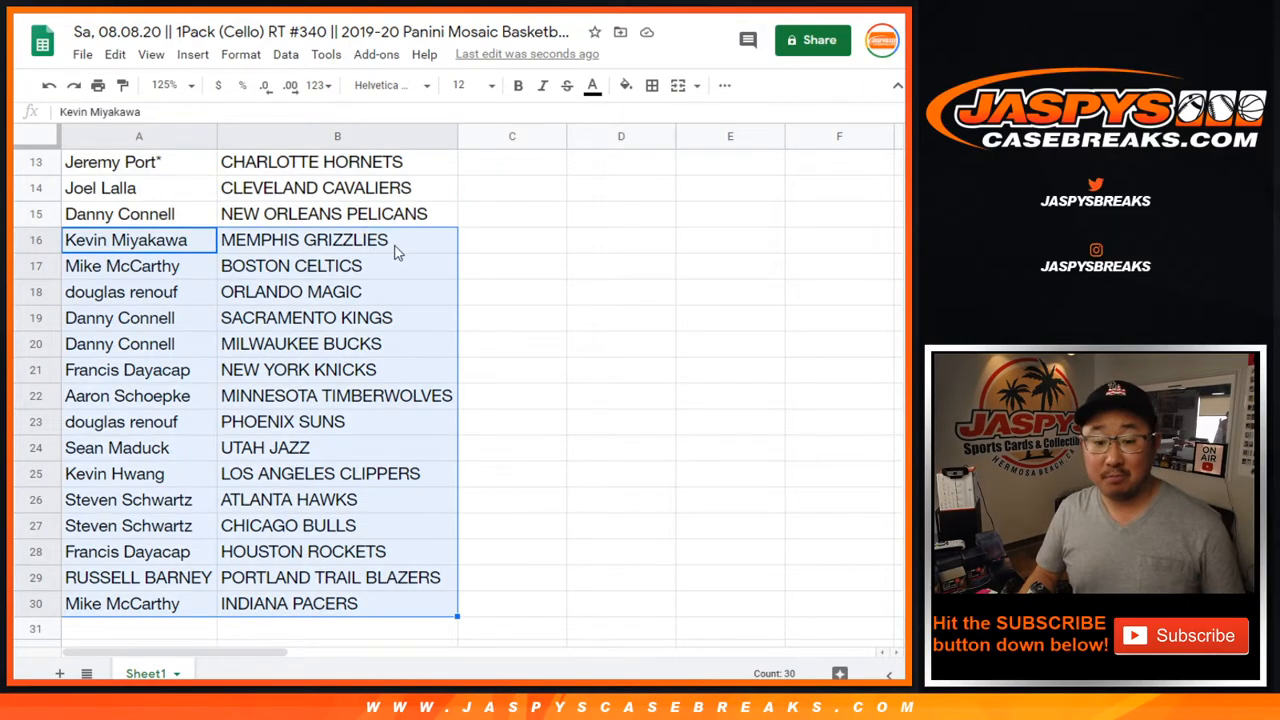
pyautogui.moveTo(348, 285)
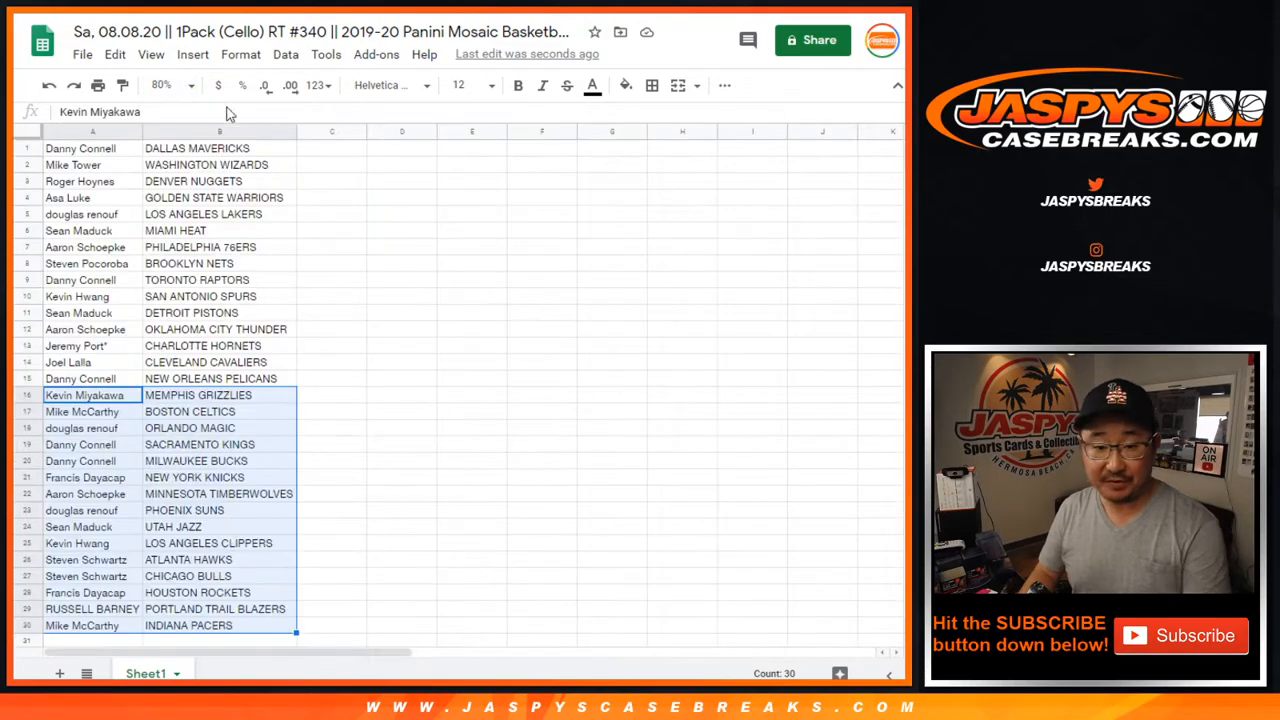
pyautogui.click(285, 53)
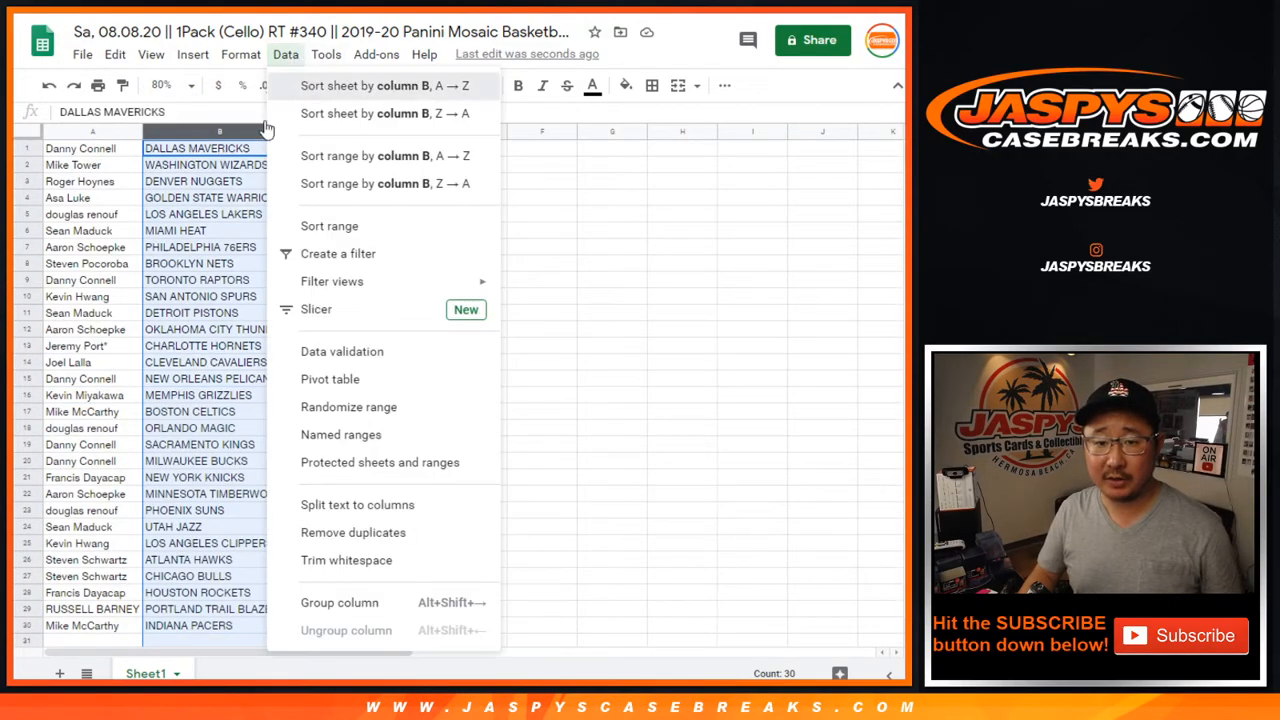
pyautogui.click(384, 85)
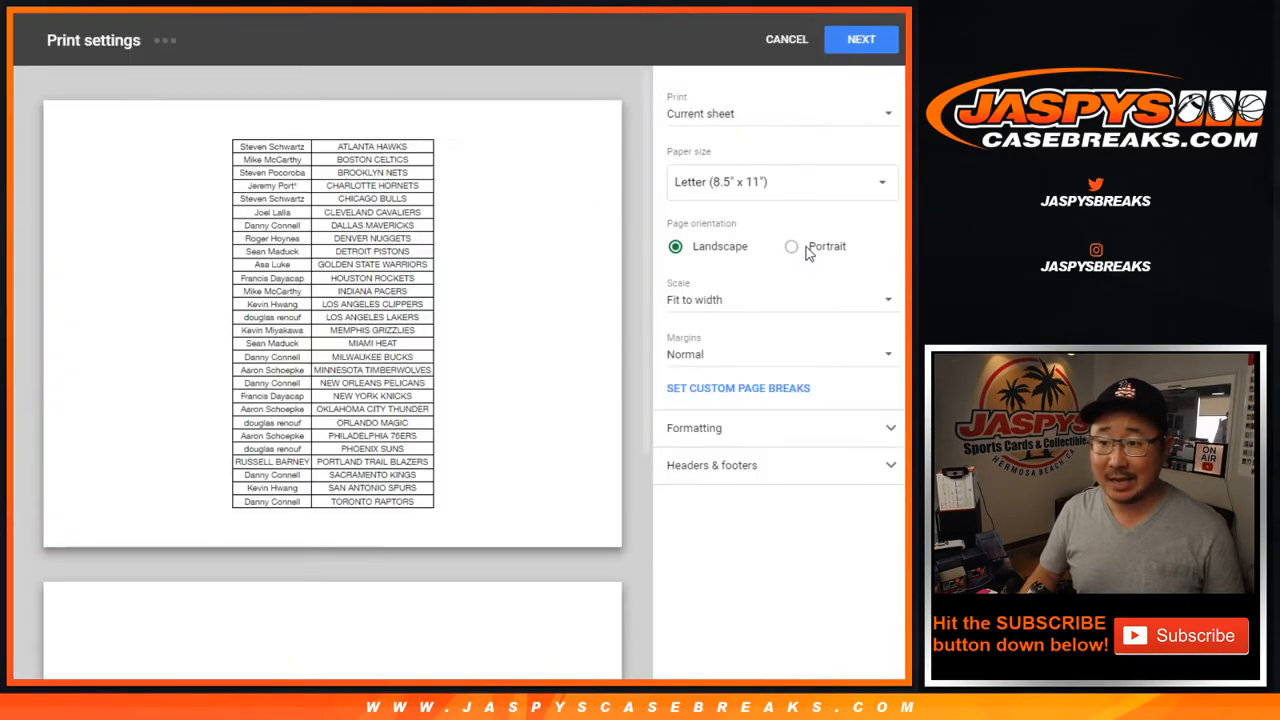
# Step: Switch the printout to portrait orientation
pyautogui.click(791, 246)
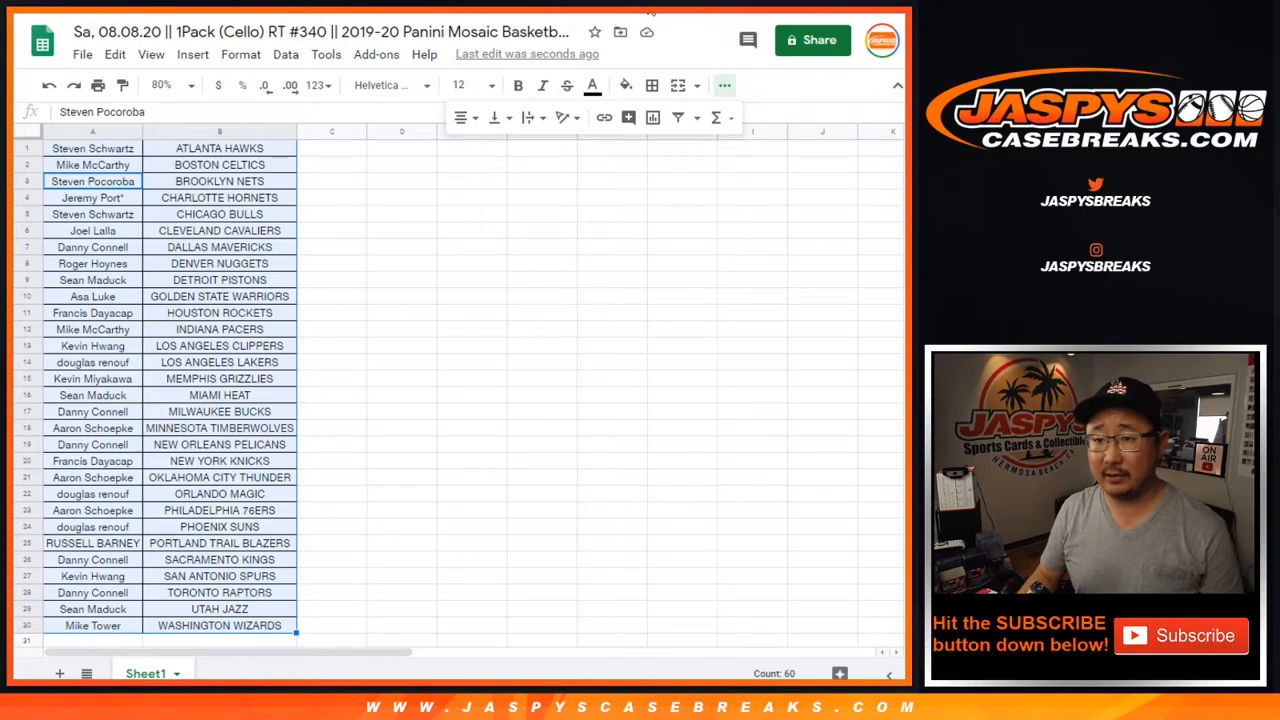
# Step: Select the participant names in column A to take back to Random.org
pyautogui.click(92, 148)
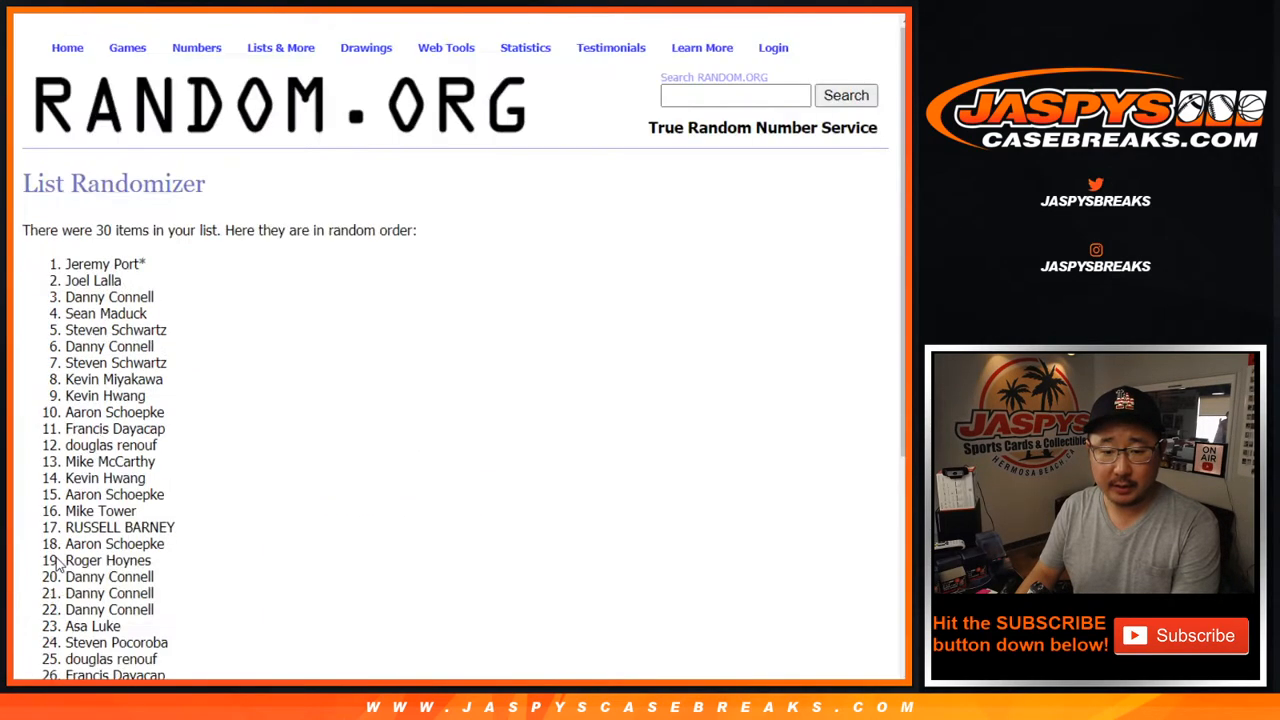
# Step: Reshuffle the 30 participant names once more and scroll up to review the new order
pyautogui.scroll(-3)
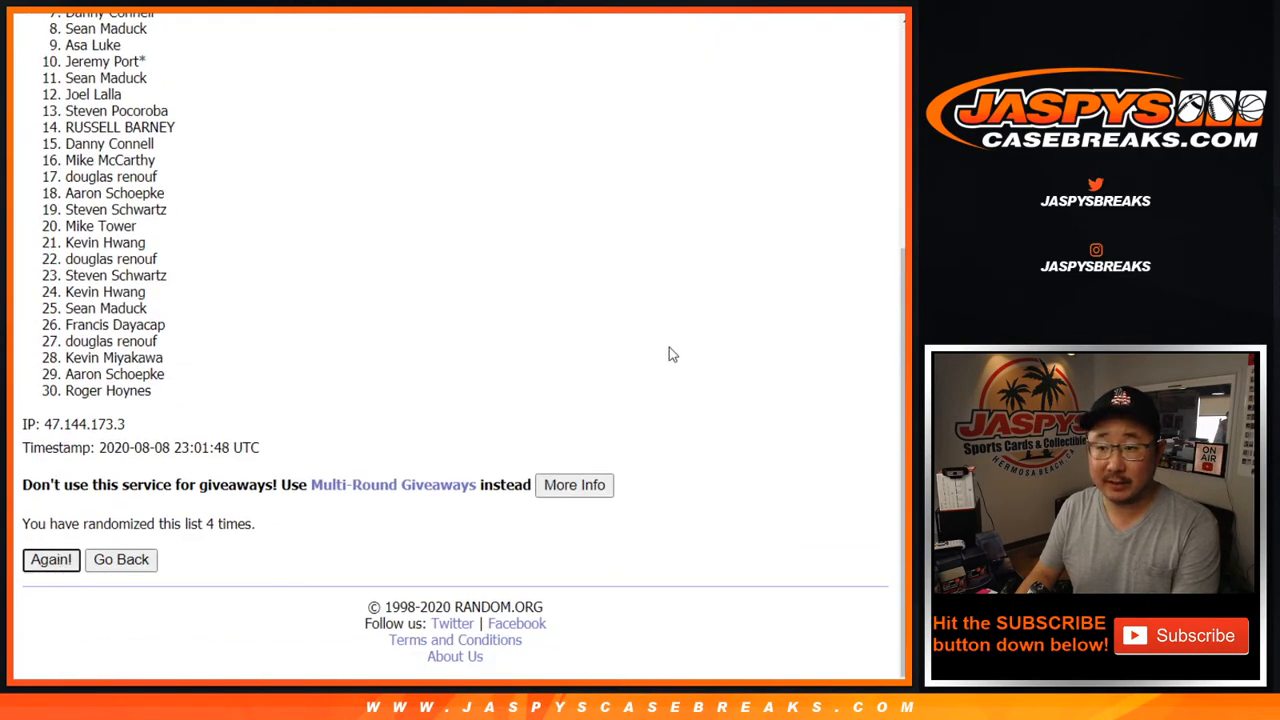
pyautogui.click(50, 559)
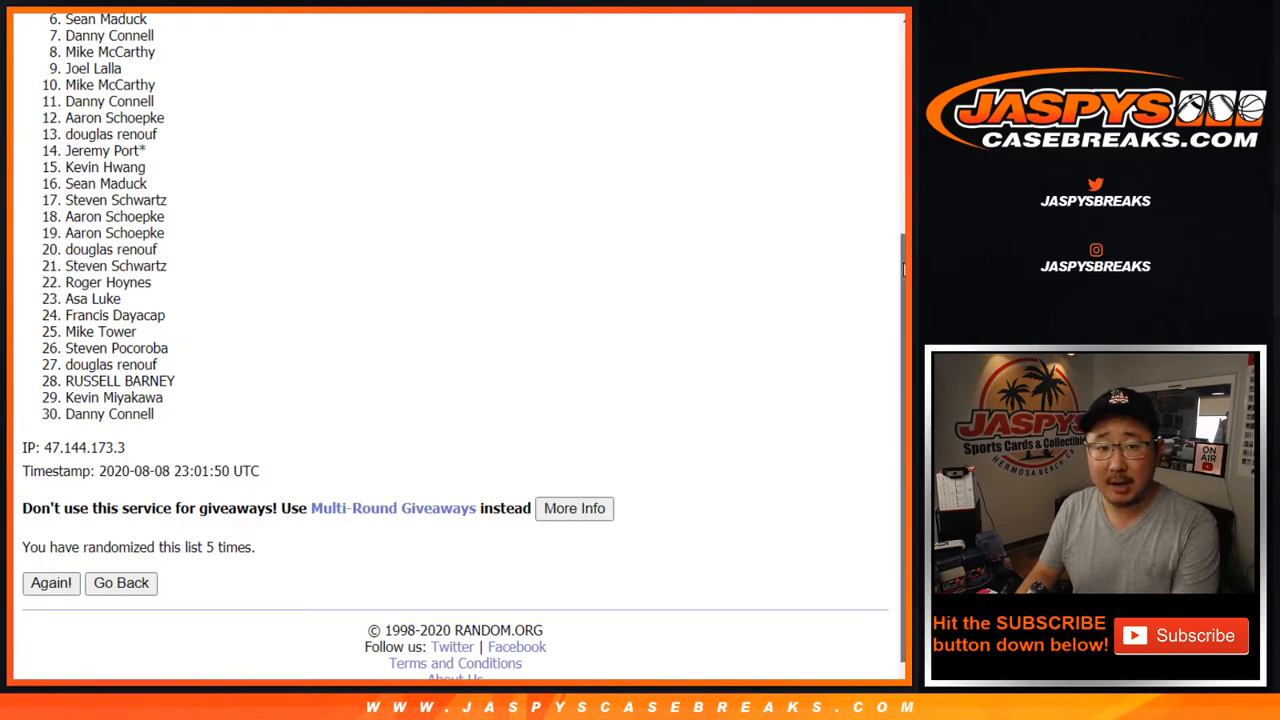
pyautogui.scroll(3)
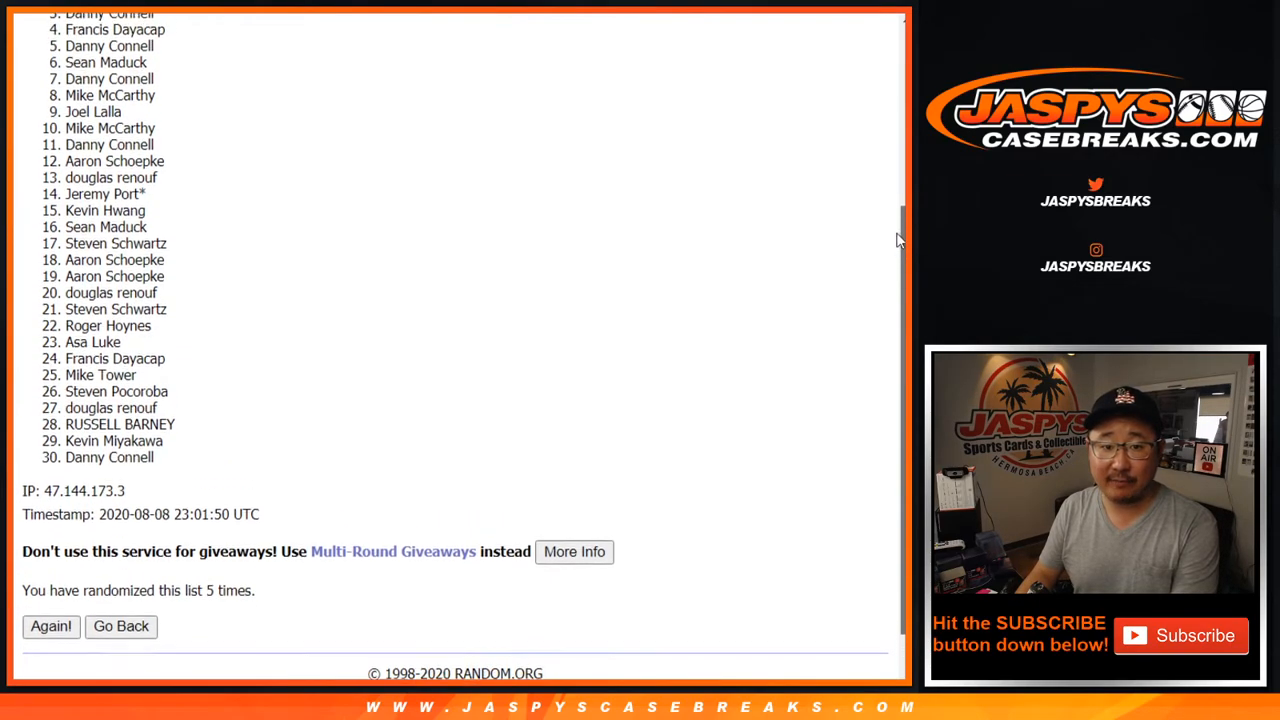
pyautogui.scroll(3)
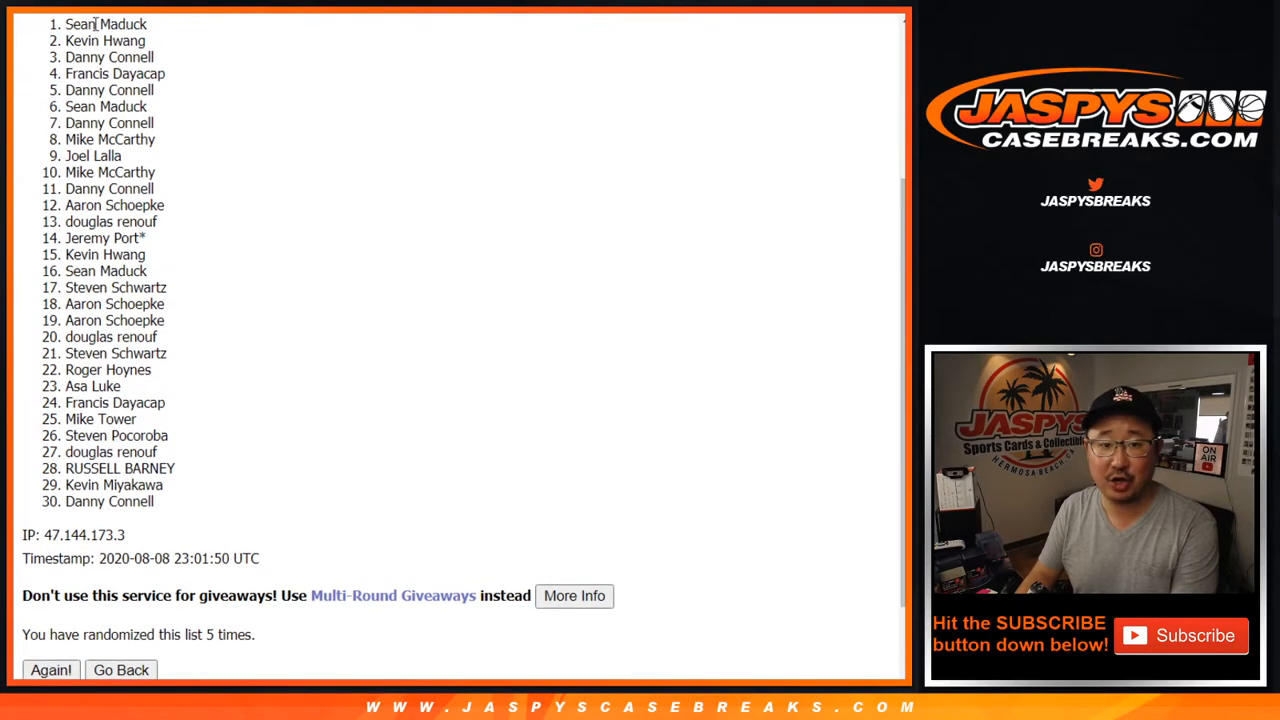